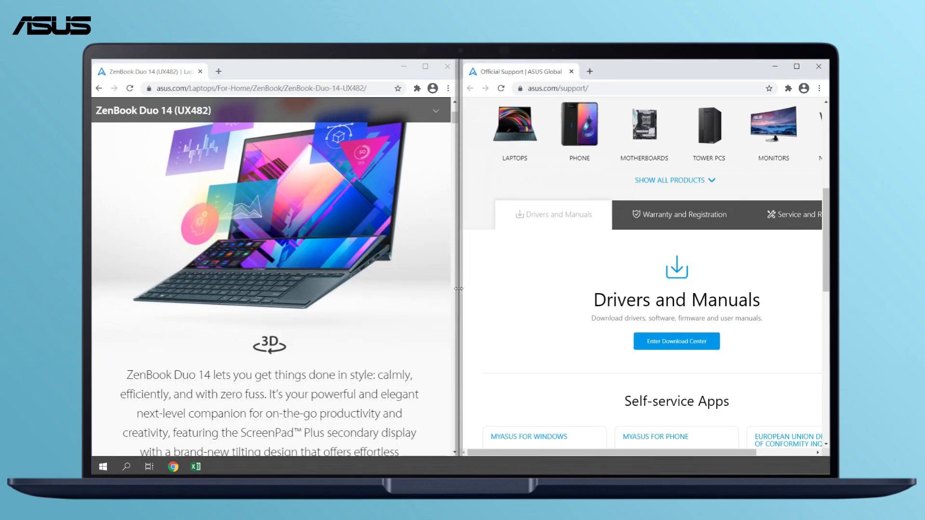
# Drag the snapped-window divider left, narrowing the ZenBook Duo page and widening ASUS support
pyautogui.moveTo(459, 288); pyautogui.dragTo(358, 283)
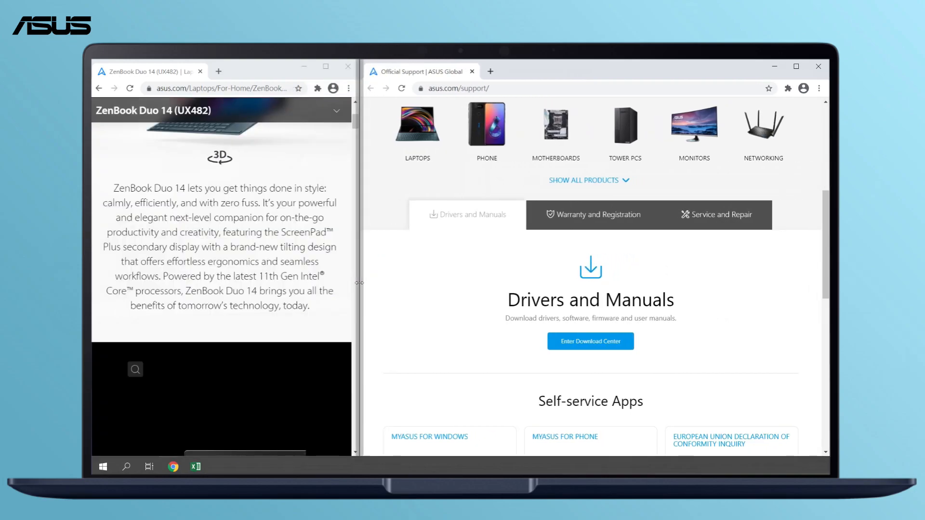